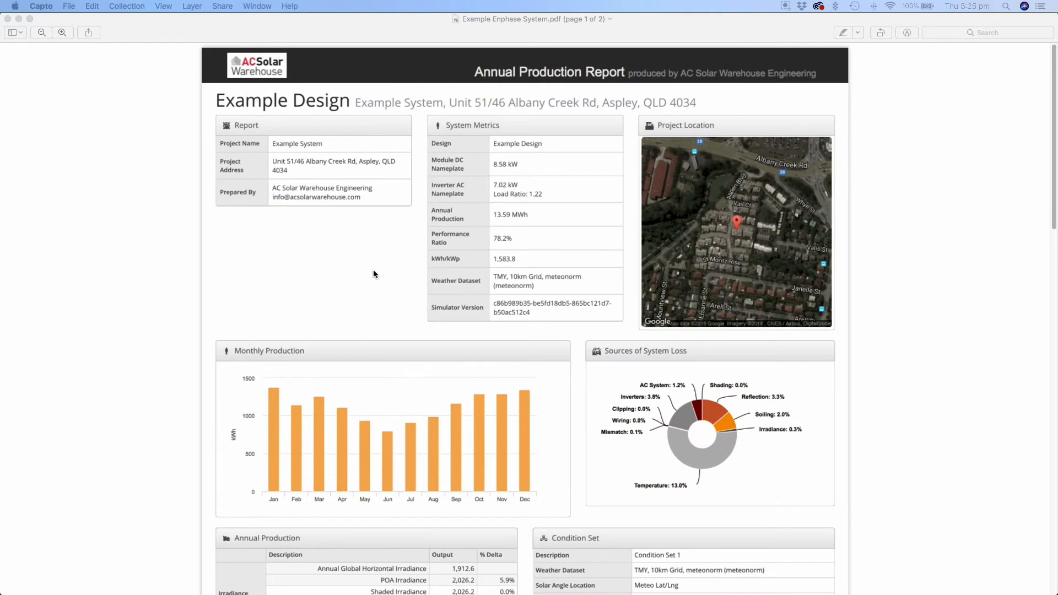
mouse_move(394, 278)
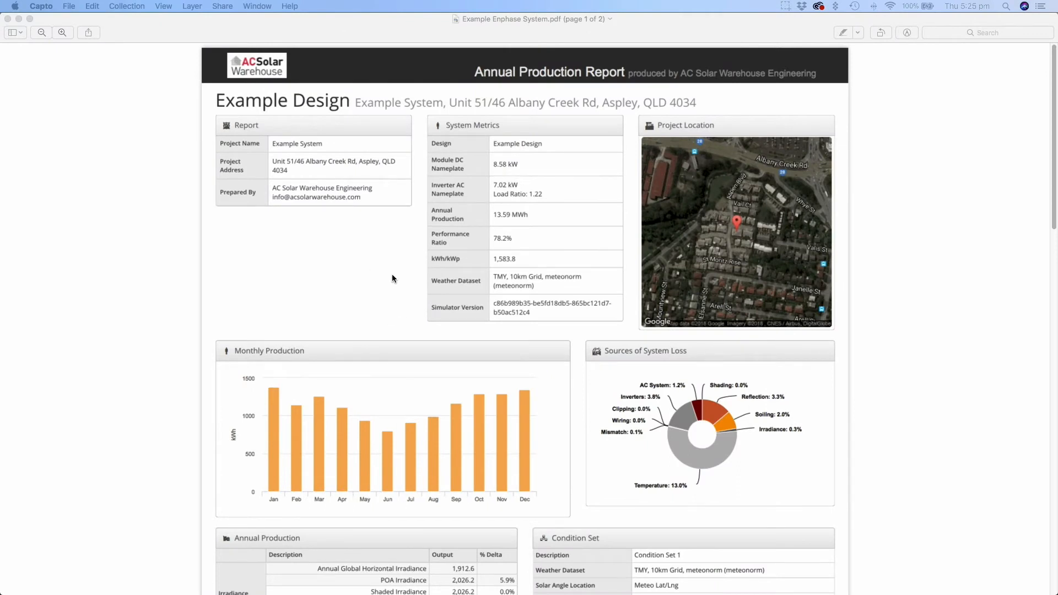
mouse_move(401, 281)
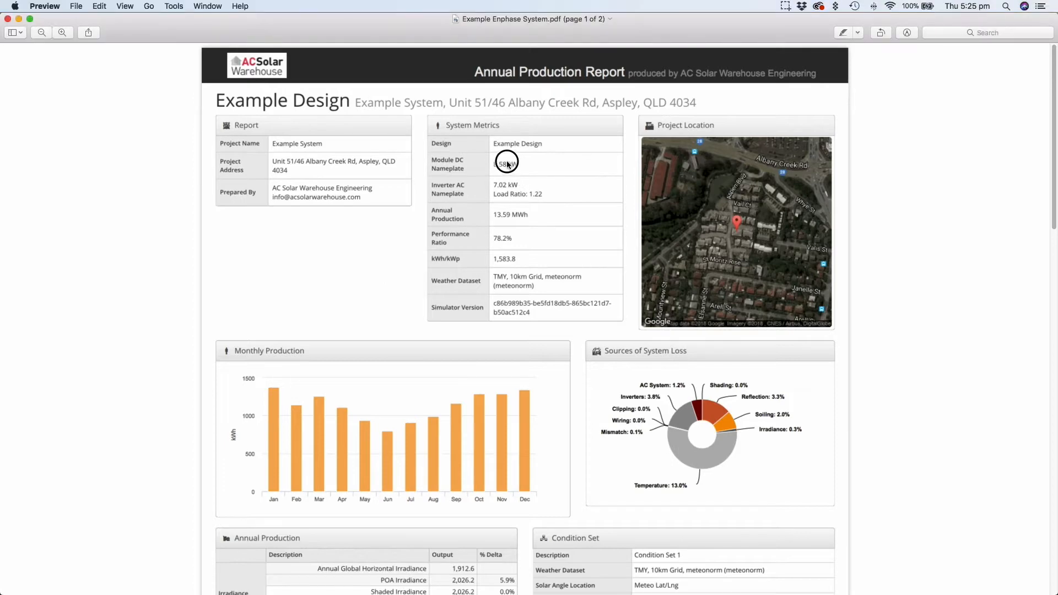
Scroll the Example Enphase System PDF down to page 2's Components and Detailed Layout.
scroll("down", 3)
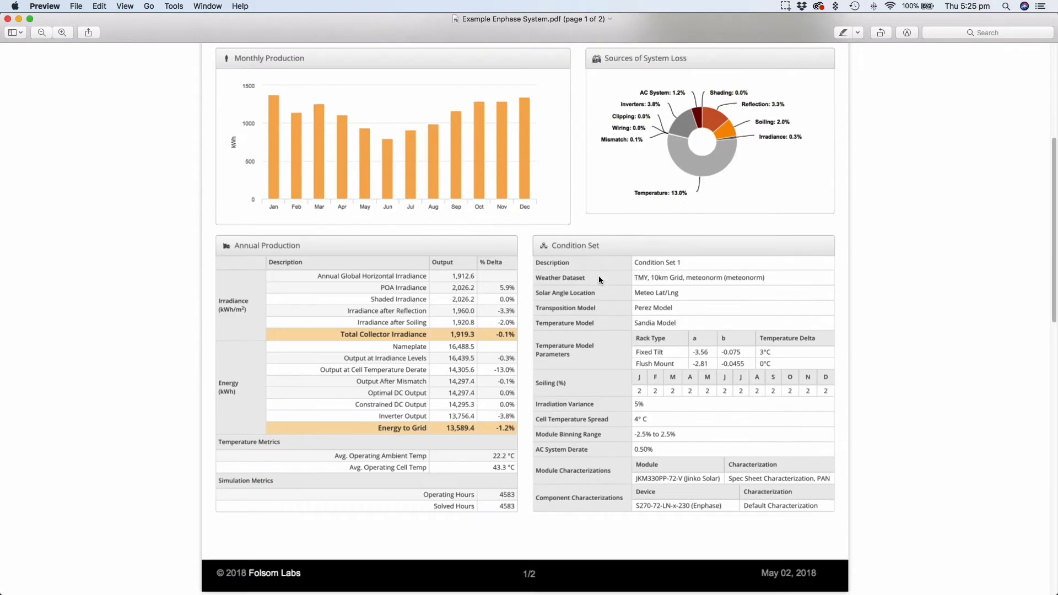
scroll("down", 3)
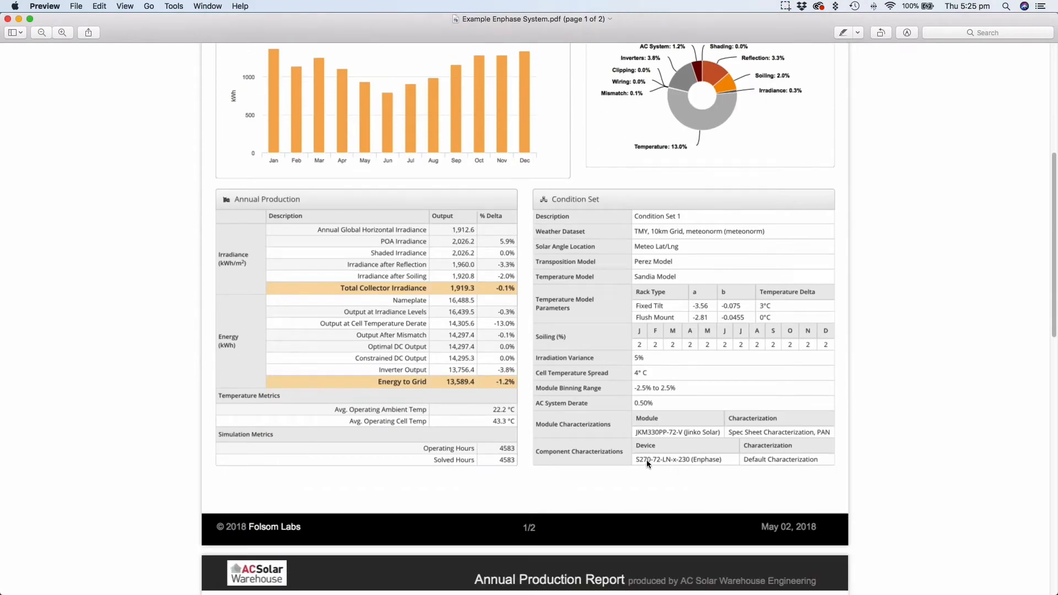
mouse_move(651, 443)
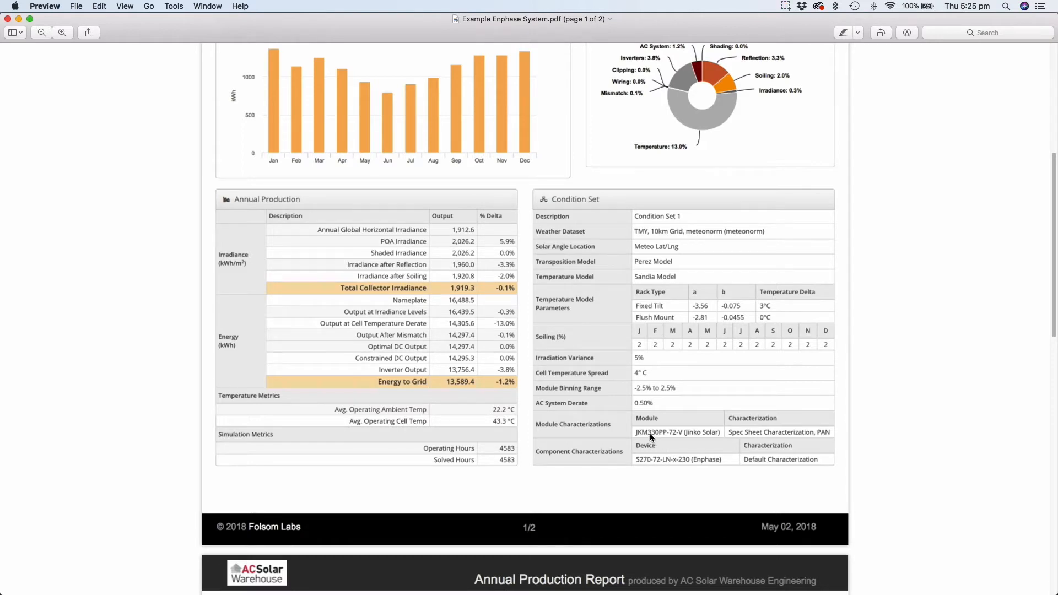
scroll("down", 3)
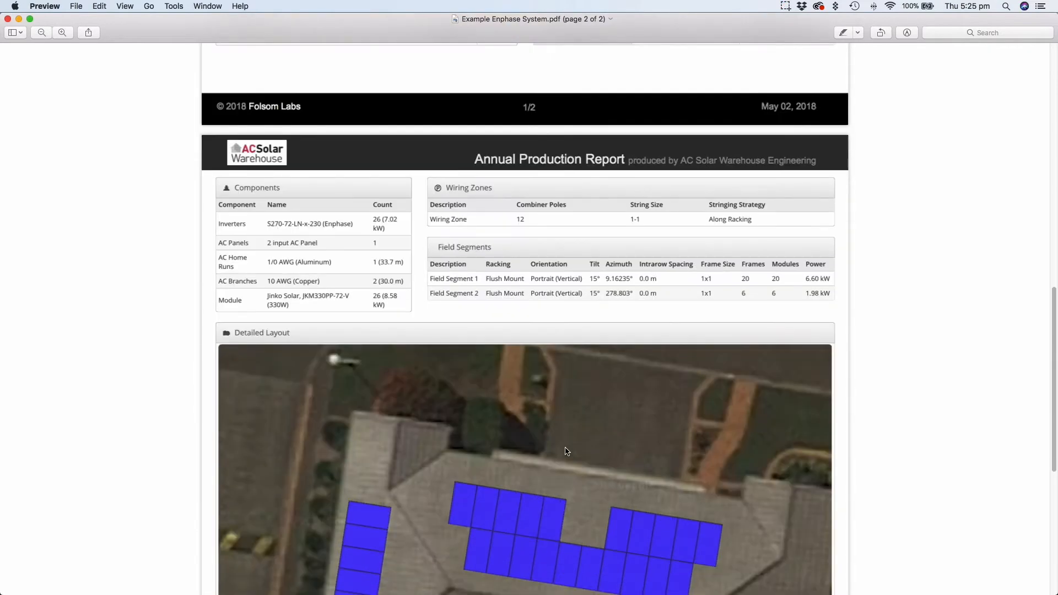
scroll("down", 3)
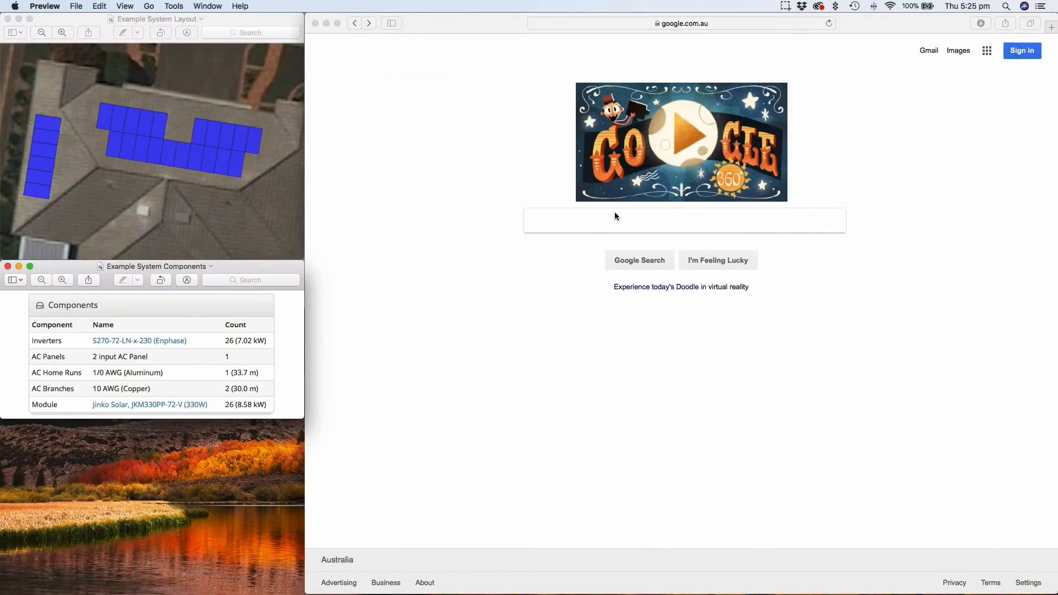
Search Google for 'AC Solar Warehouse', land on its homepage and reveal the Resources menu.
type("AC Solar Warehouse")
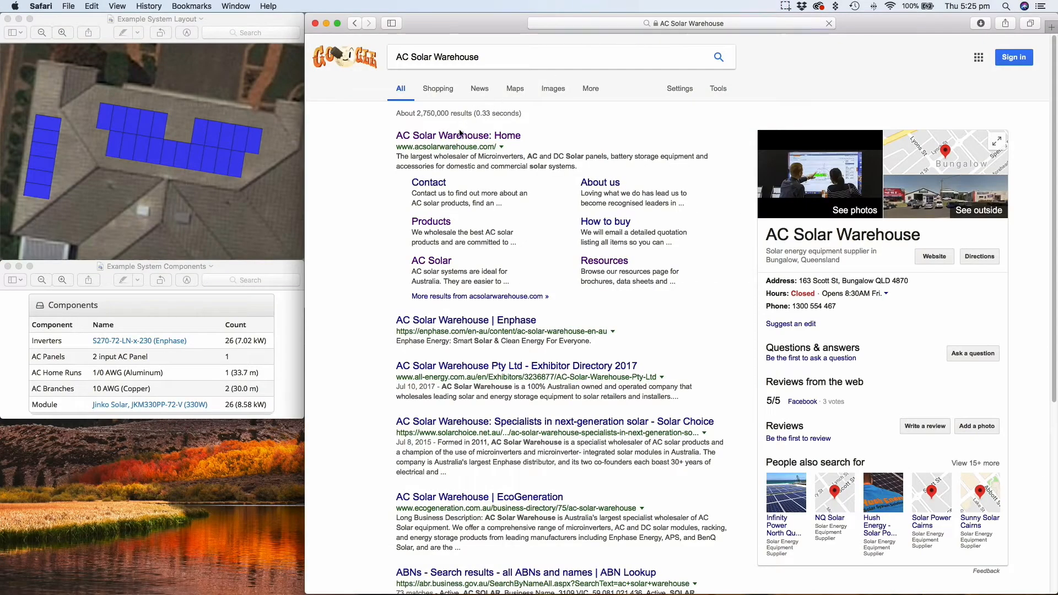
left_click(458, 135)
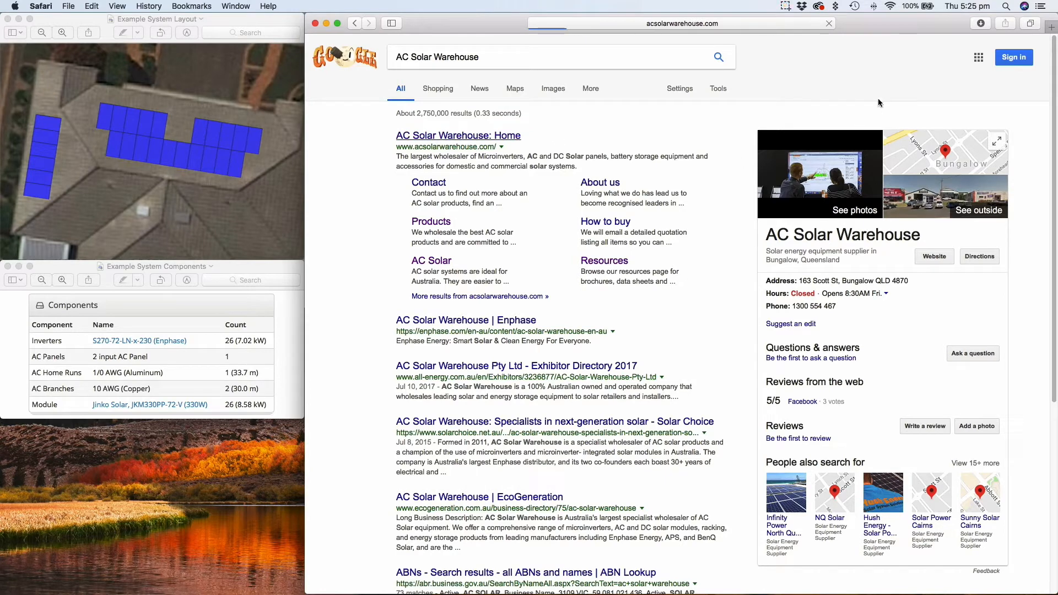
left_click(458, 135)
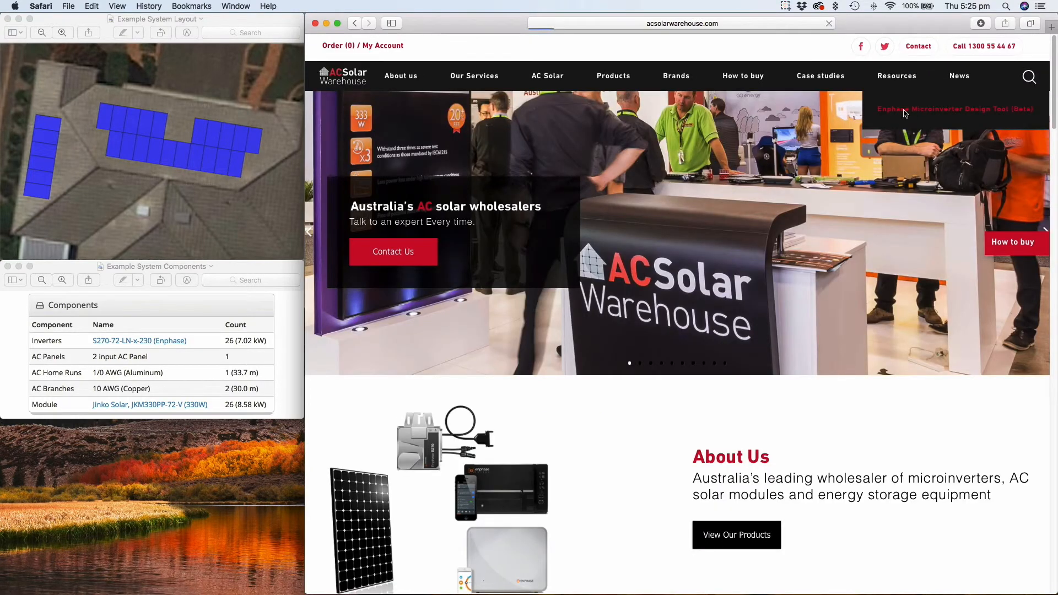
Launch the design tool and enter a maximum system size of 8580 WpDC – Array Size.
left_click(955, 108)
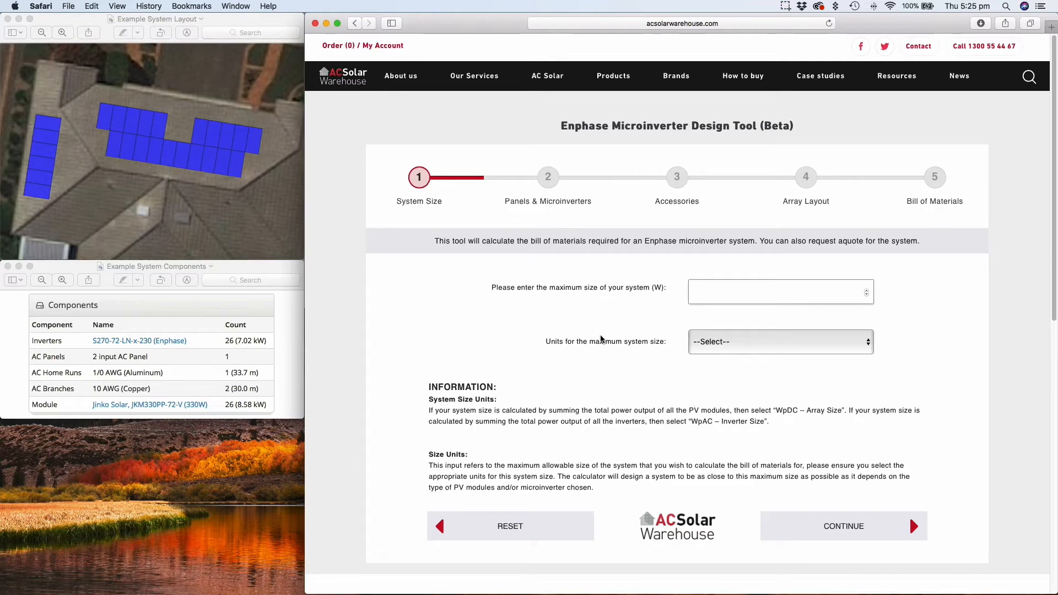
mouse_move(505, 412)
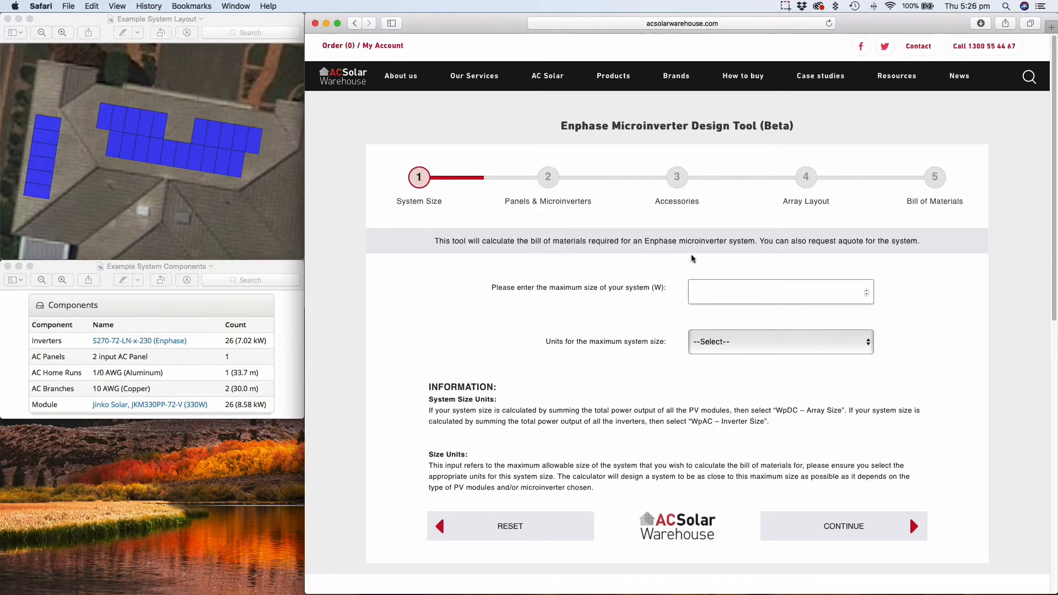
type("85")
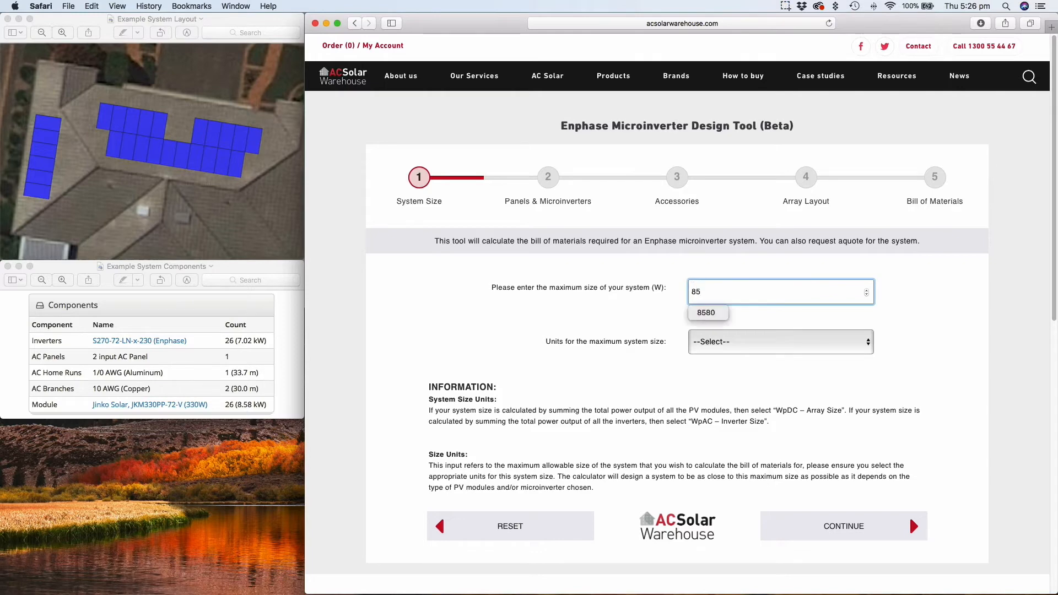
left_click(707, 313)
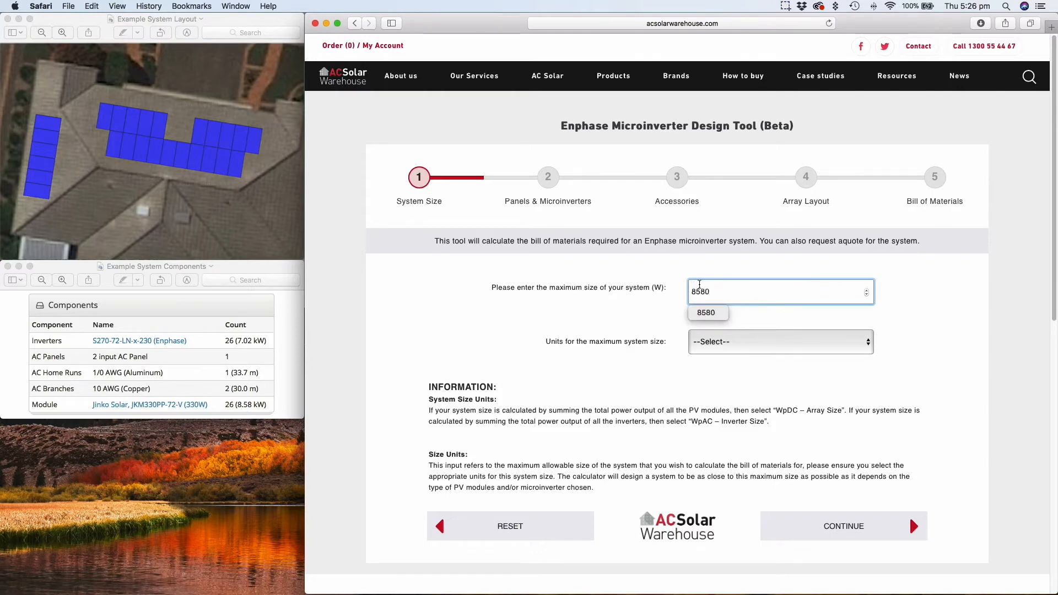
left_click(781, 342)
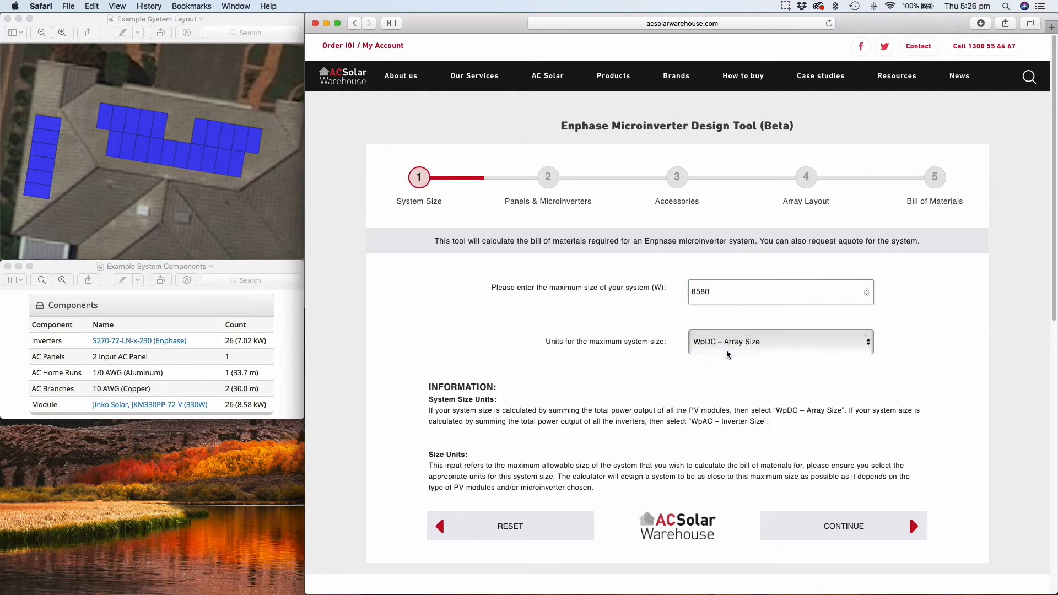
left_click(727, 342)
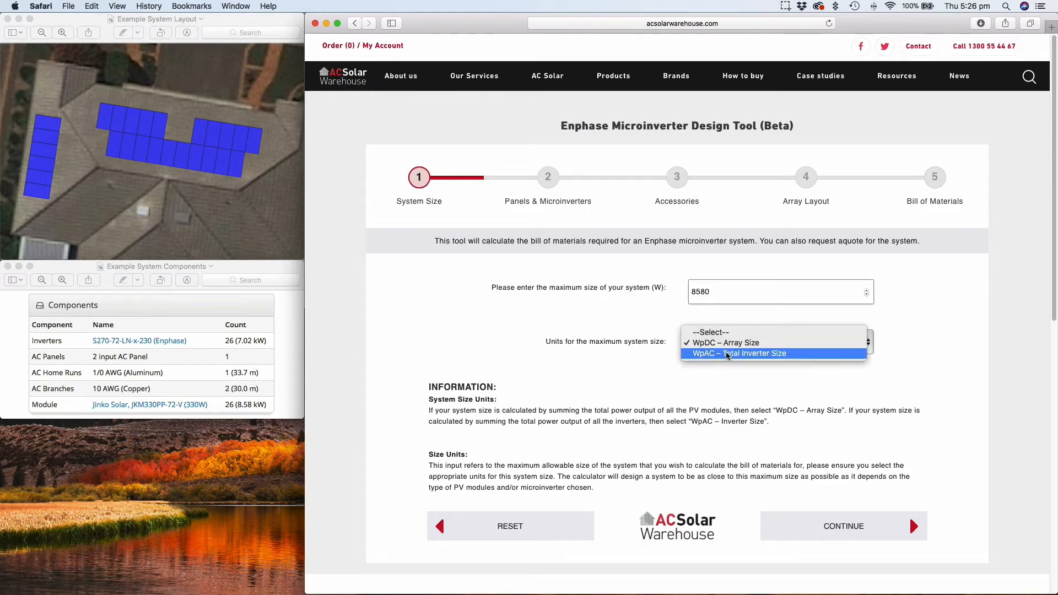
left_click(725, 343)
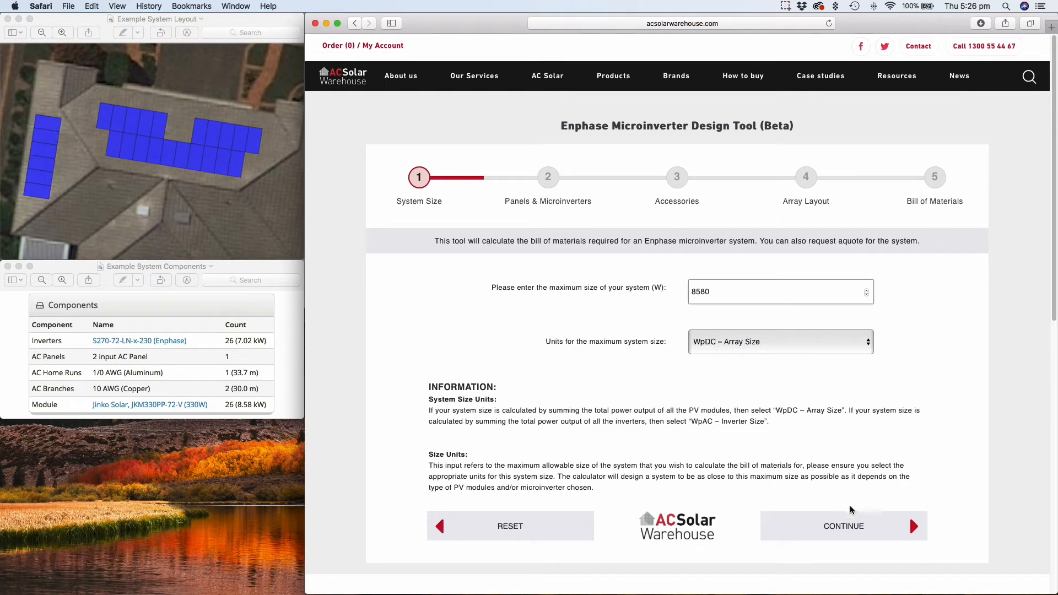
On step 2, choose 330 W panels, 72 cells per panel and the Enphase S270 Microinverter.
left_click(844, 526)
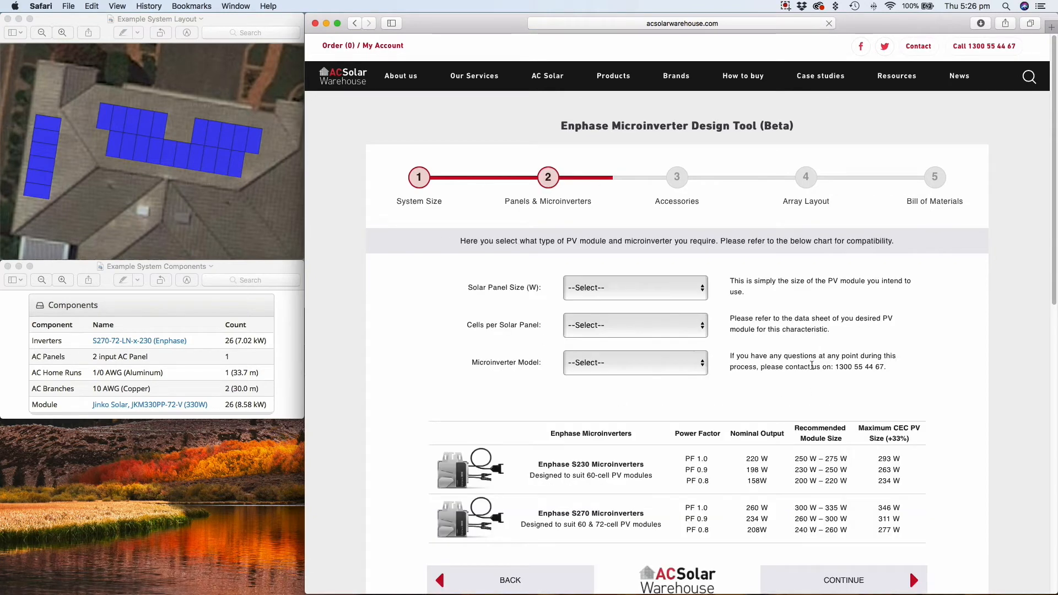
left_click(635, 288)
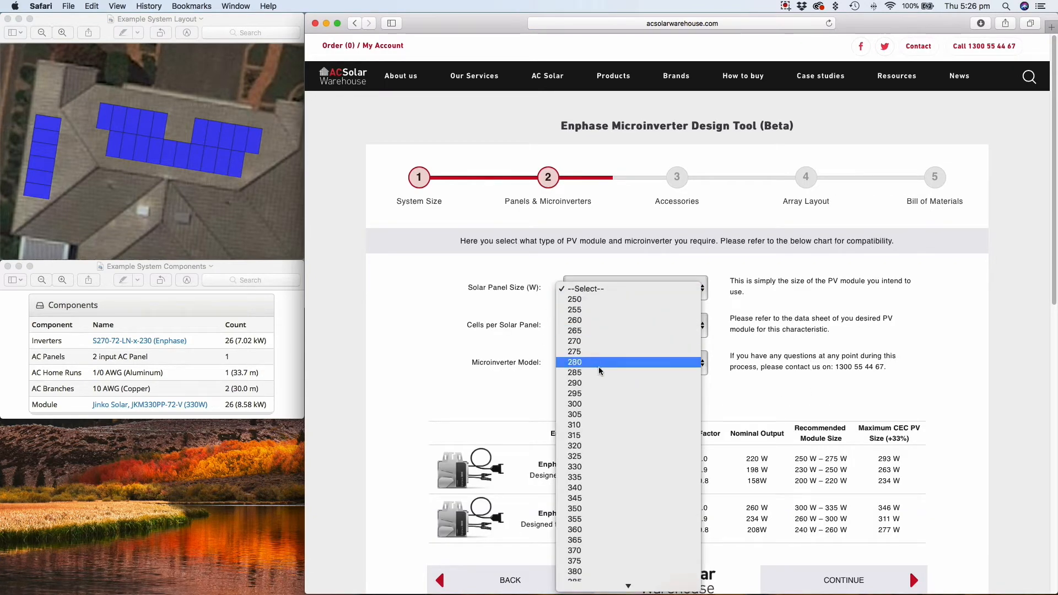
left_click(575, 467)
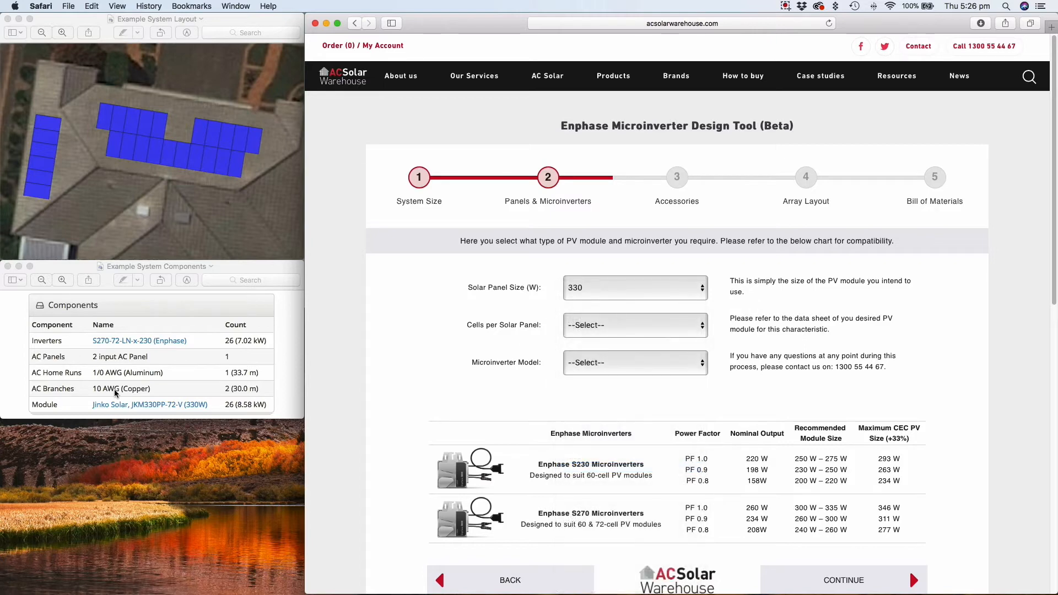
left_click(635, 325)
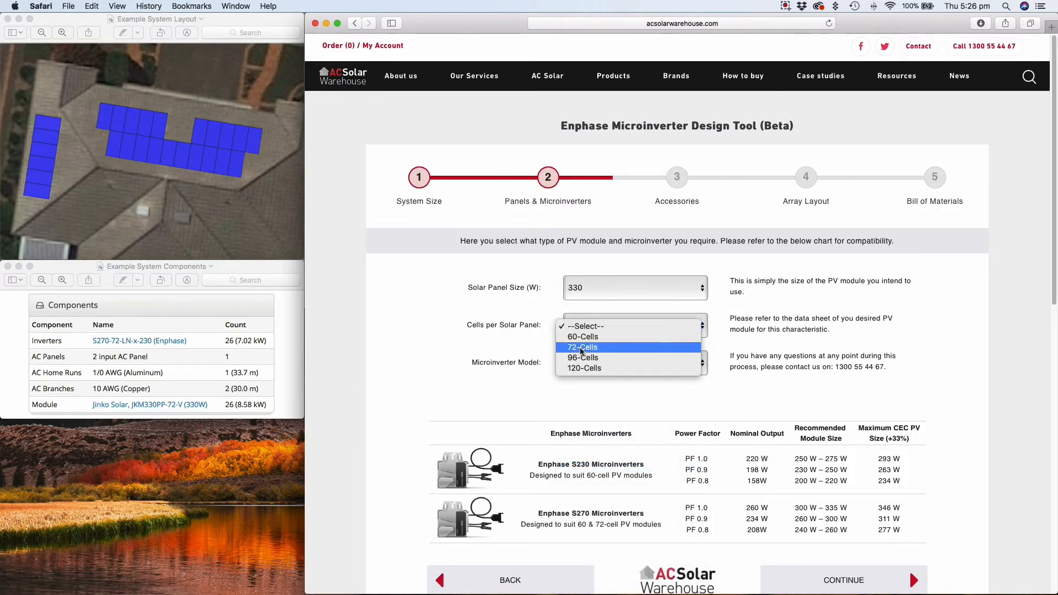
left_click(582, 347)
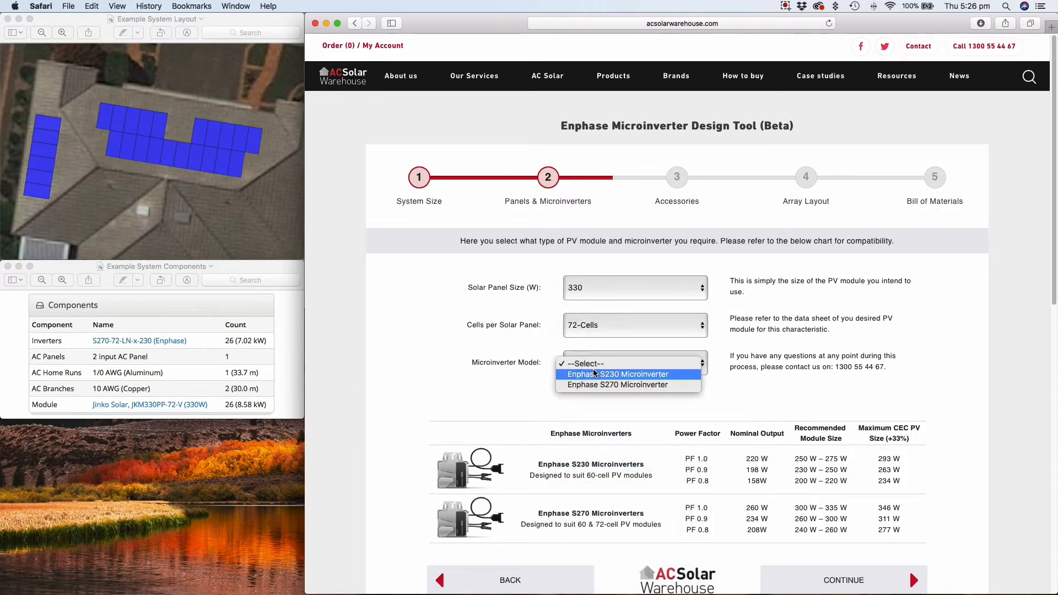
left_click(617, 385)
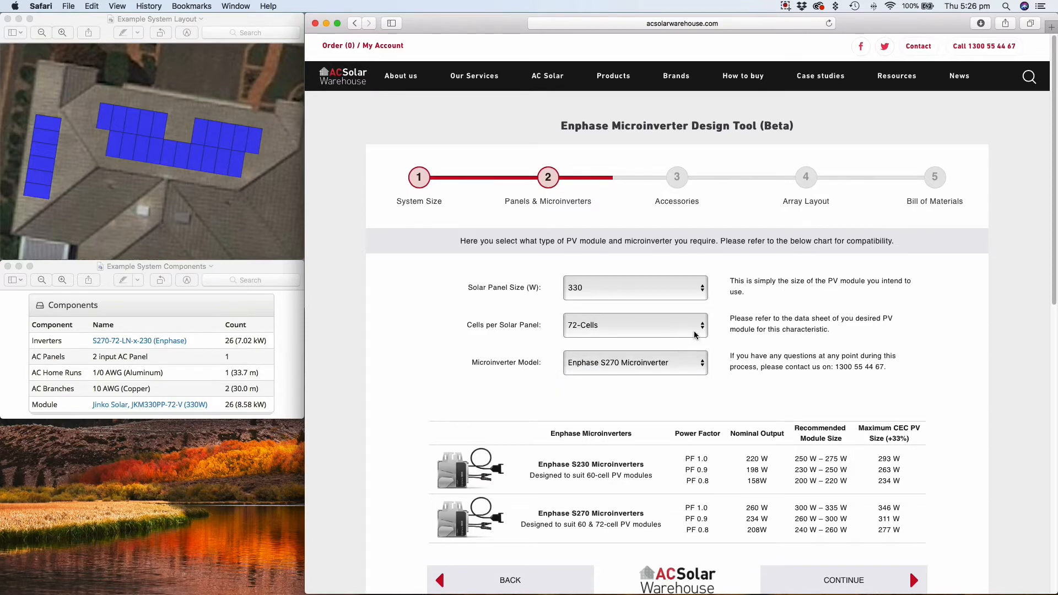
Check the compatibility chart, highlighting the S270's 346 W maximum panel size.
scroll("down", 3)
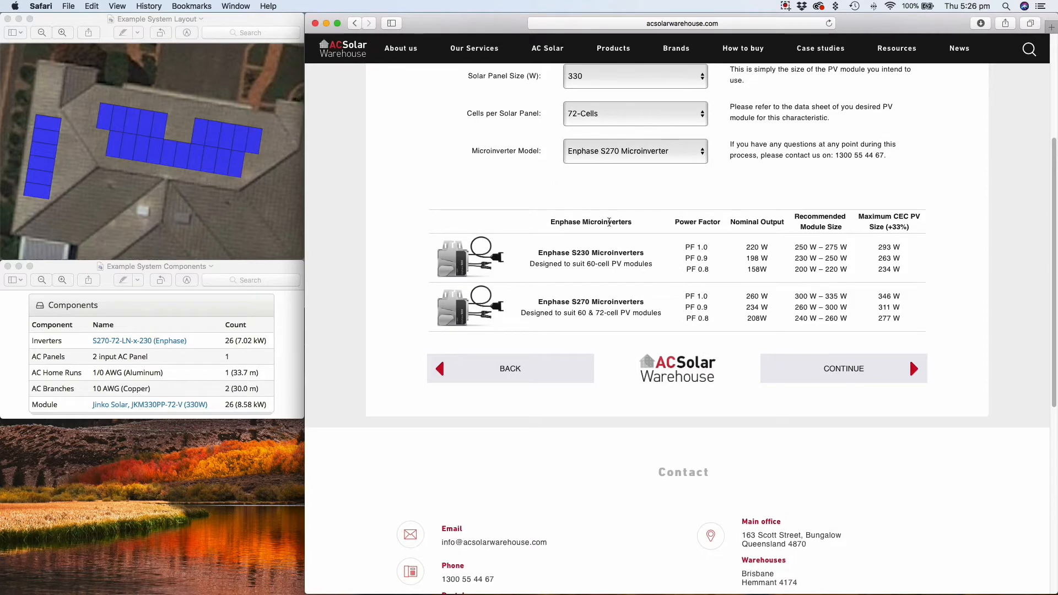
mouse_move(837, 291)
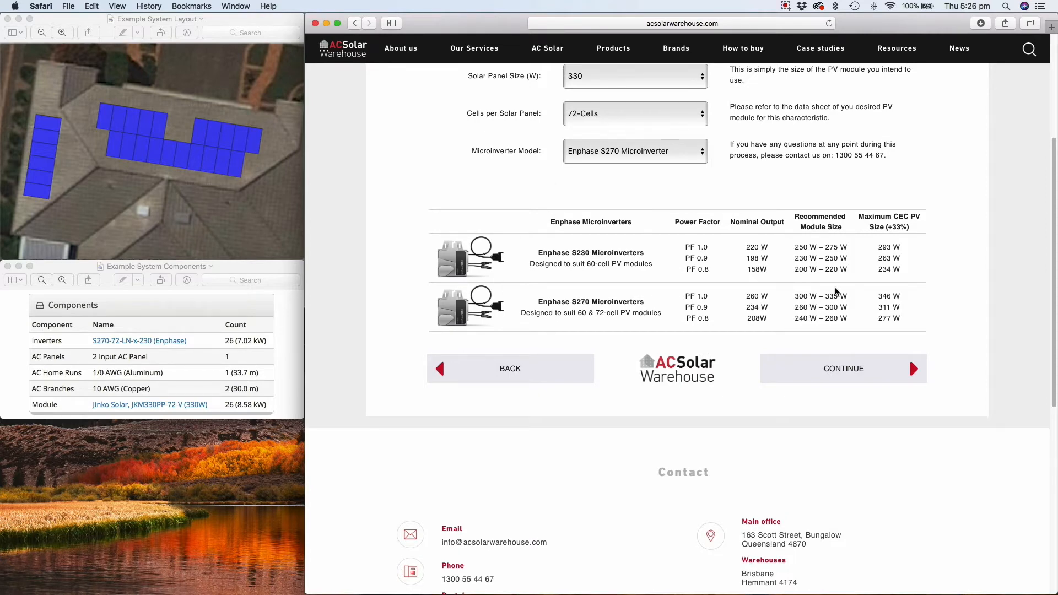
mouse_move(719, 307)
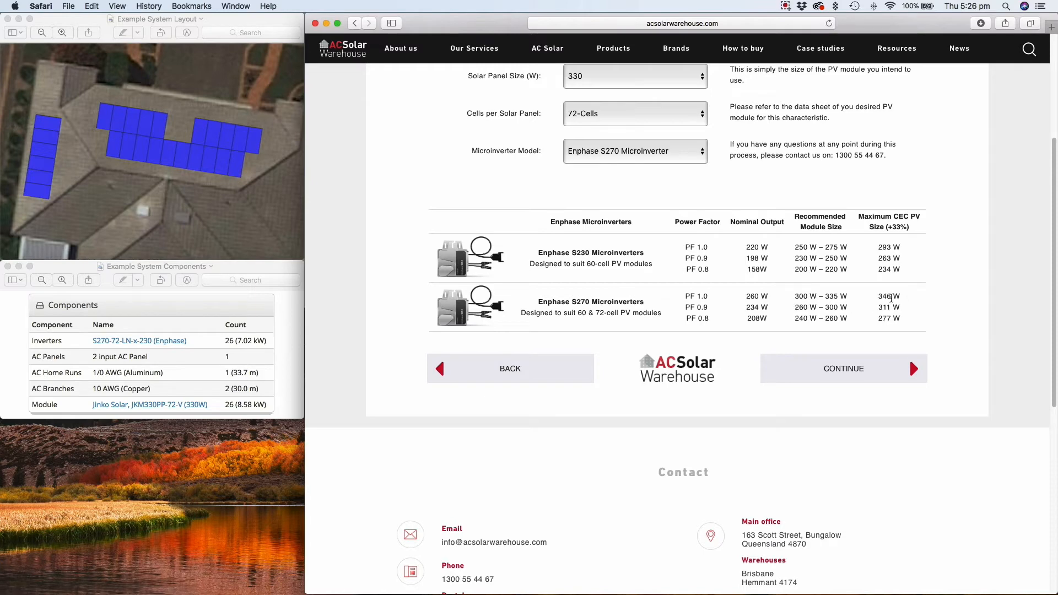
double_click(885, 296)
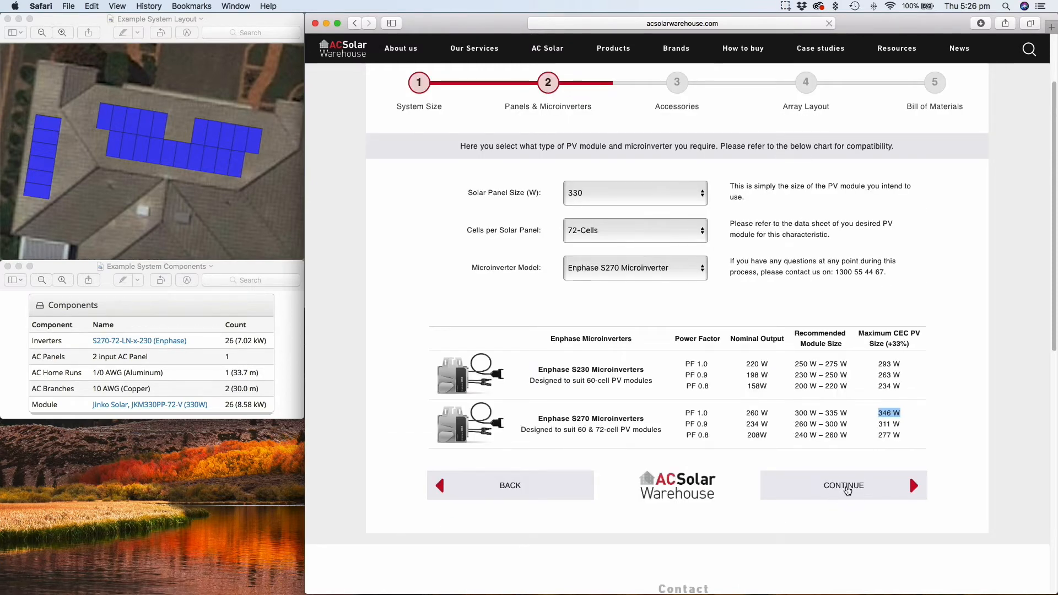
Set accessories to Three Phase building, Single Phase solar, Indoor Mounted Enclosure and Portrait, then continue.
left_click(845, 485)
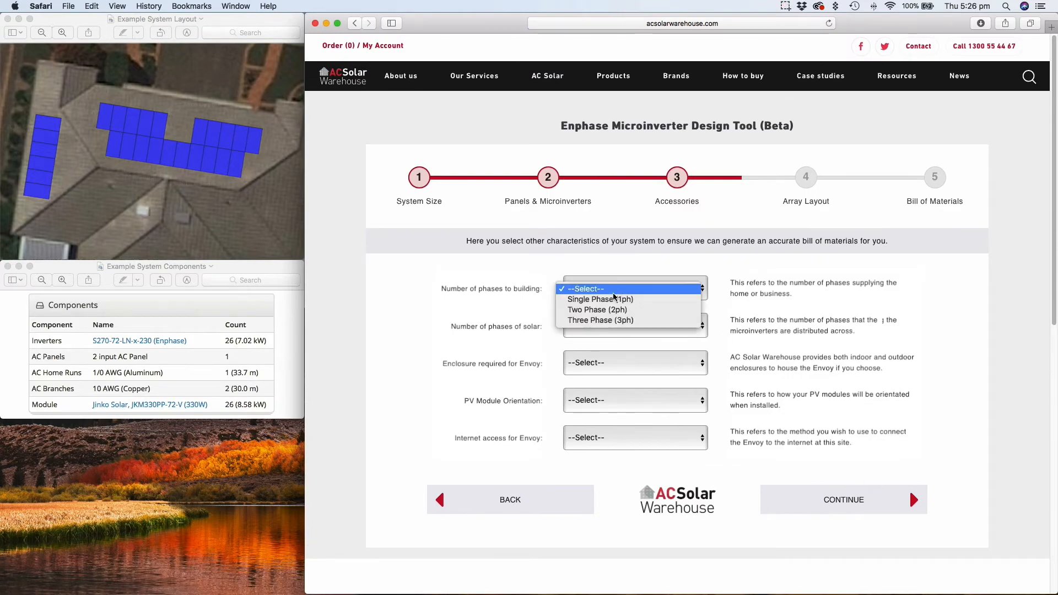
left_click(601, 320)
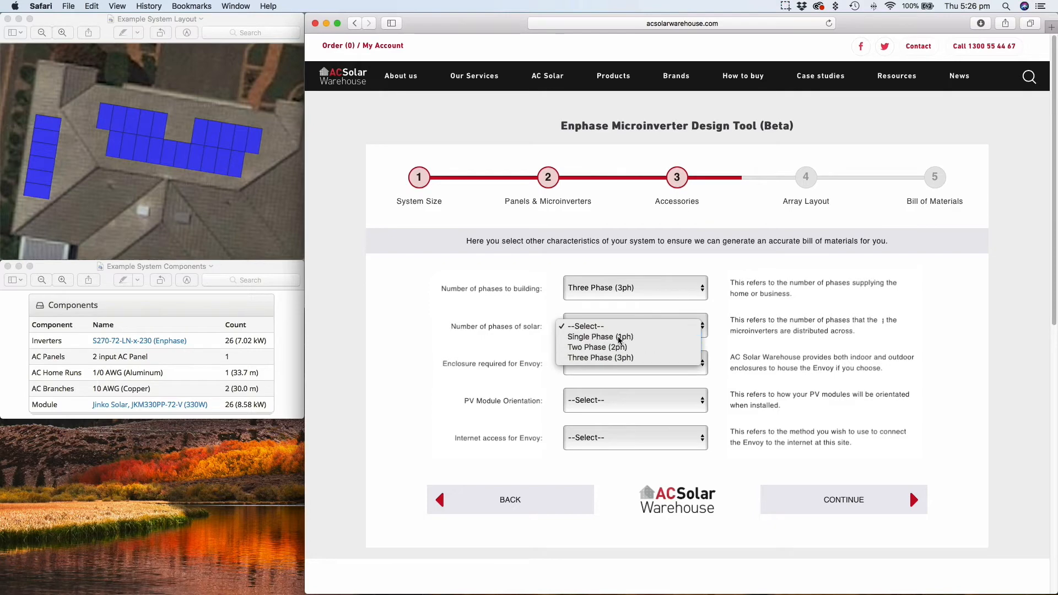
left_click(601, 338)
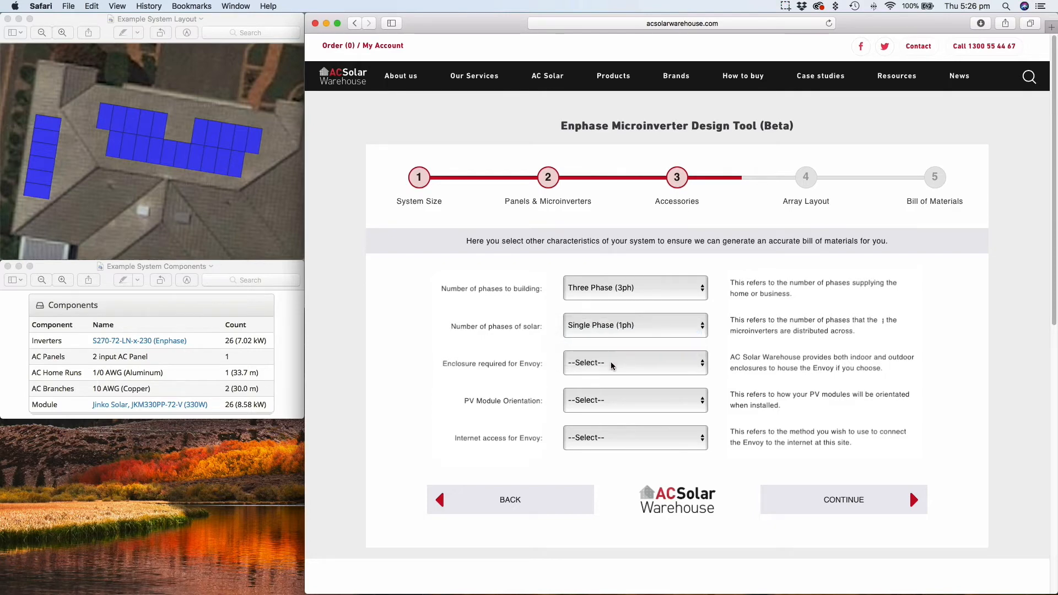
left_click(635, 364)
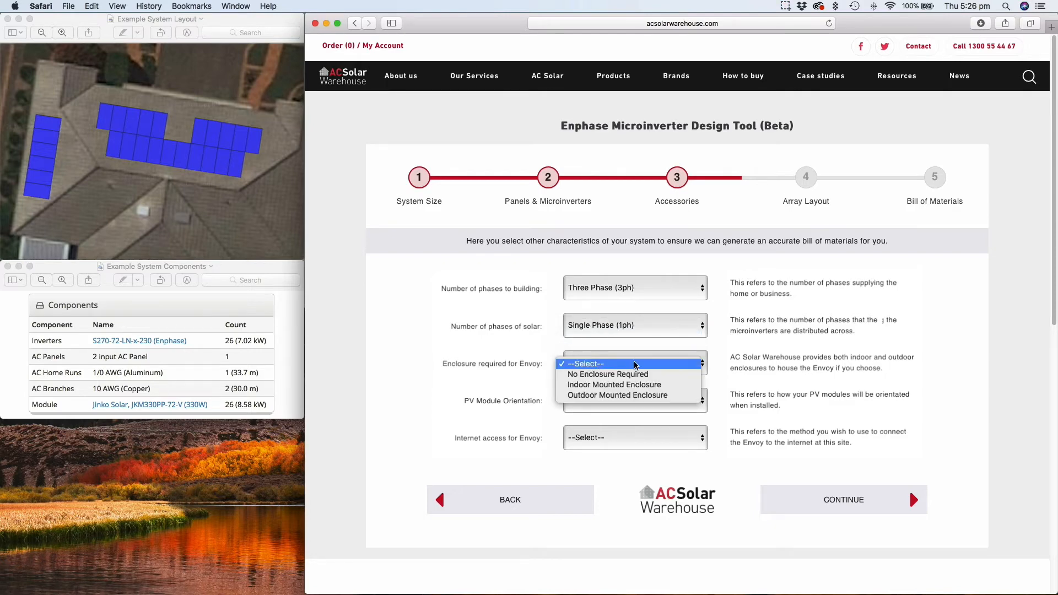
left_click(613, 385)
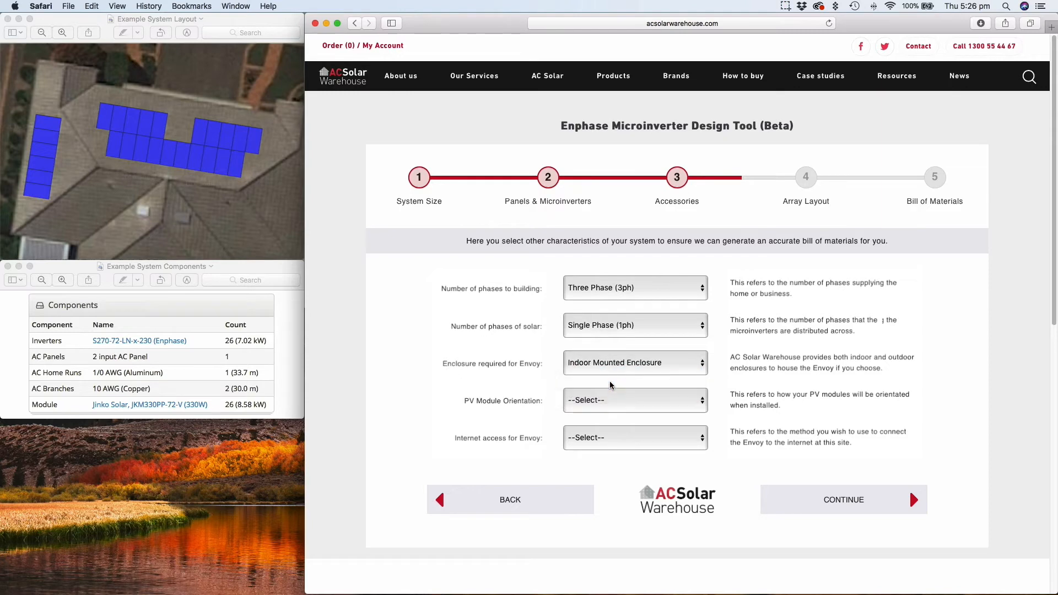
left_click(635, 400)
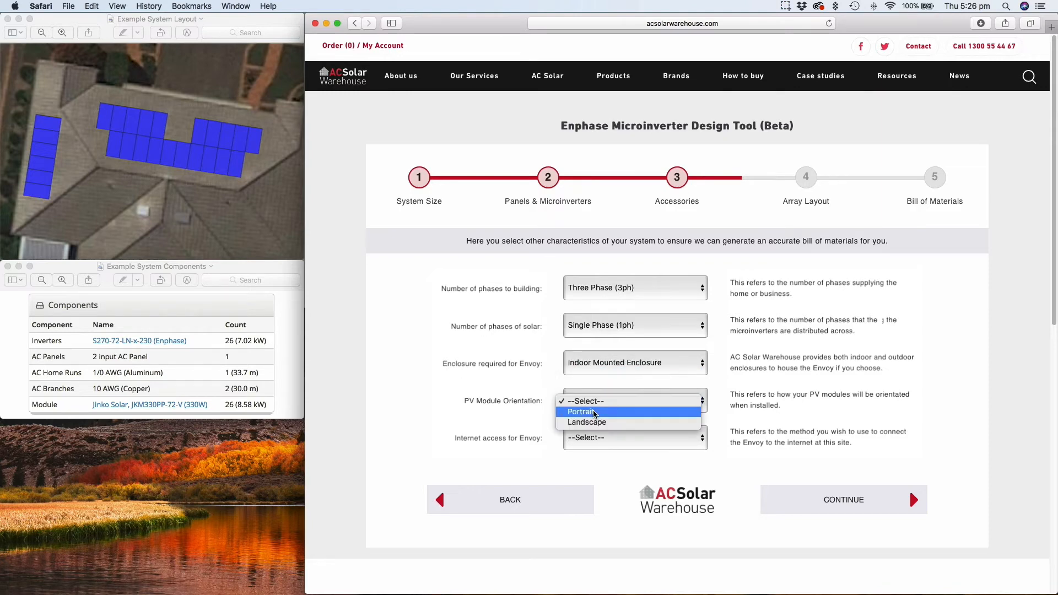
left_click(580, 412)
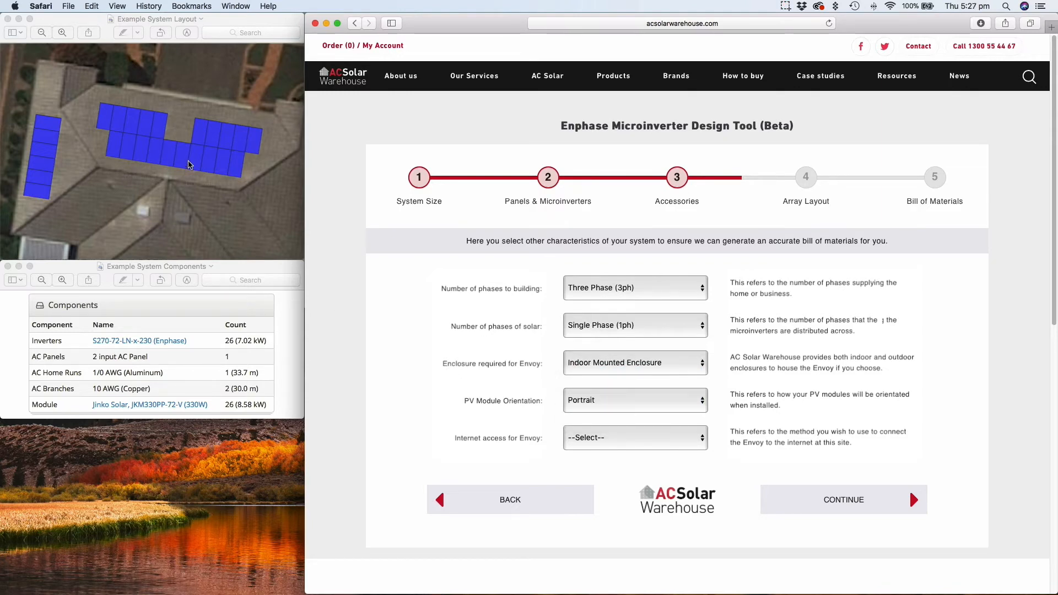
left_click(635, 437)
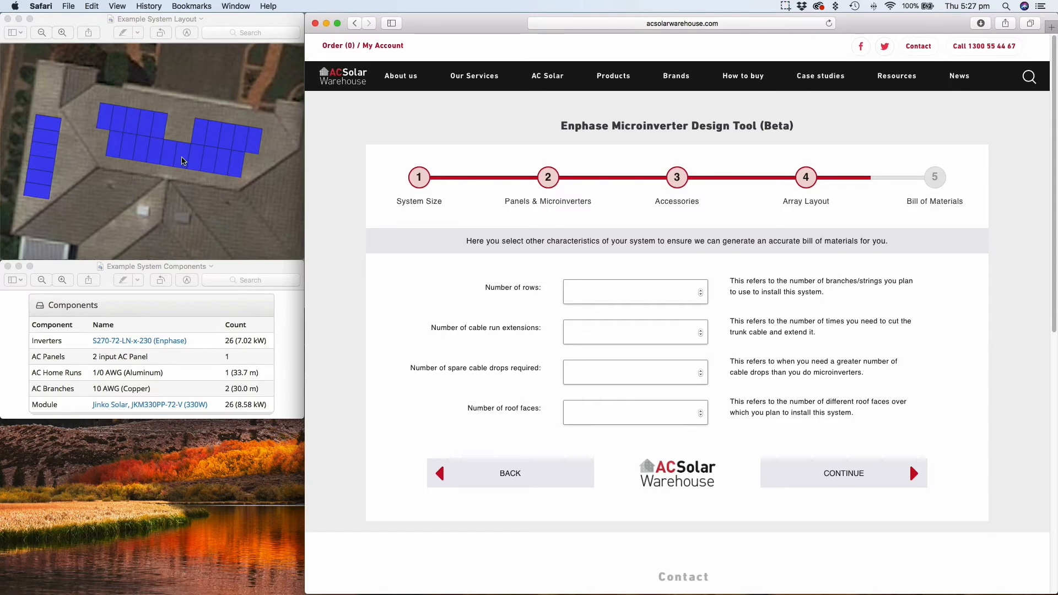
Enter 3 rows, 1 extension, 0 spare drops and 2 roof faces, then continue to the bill of materials.
left_click(632, 291)
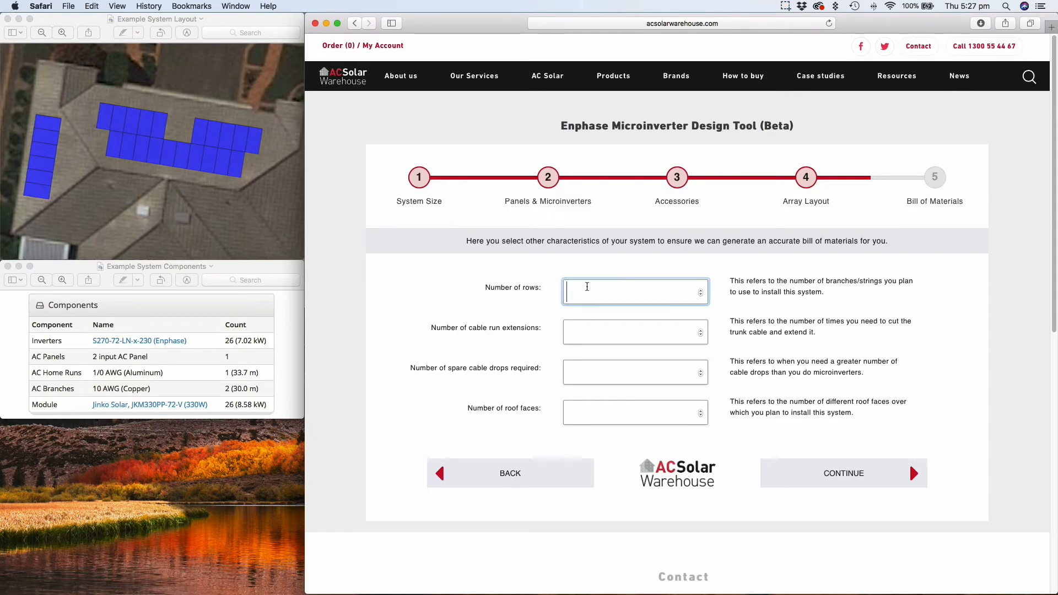
type("3")
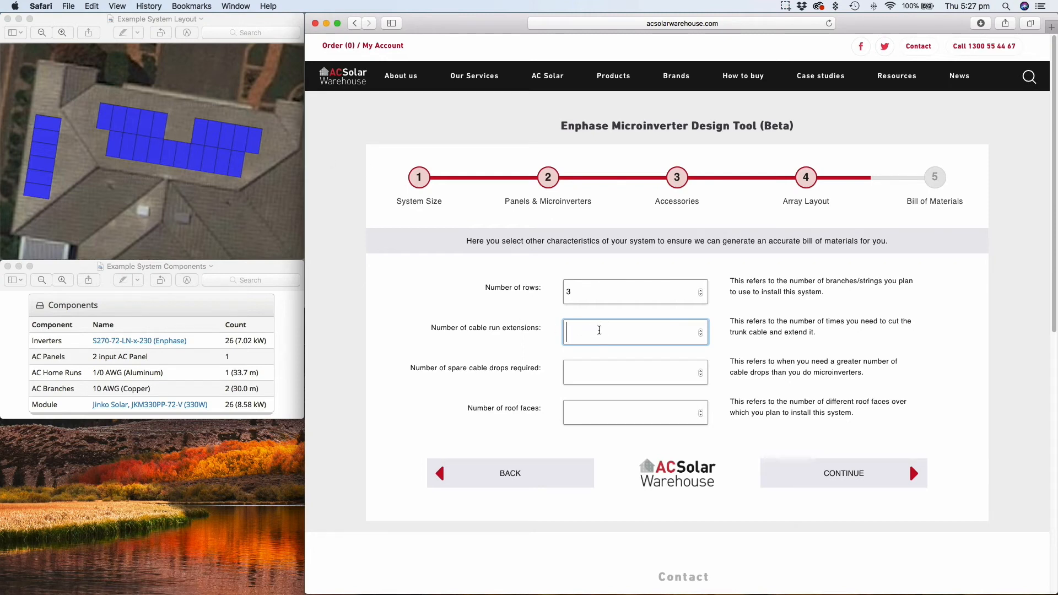
type("1")
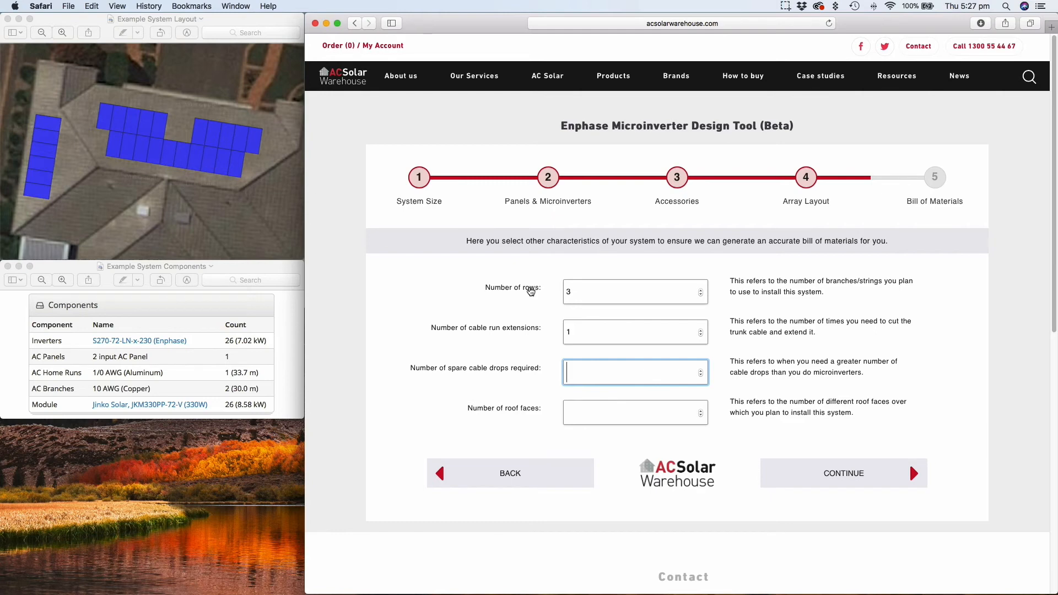
type("0")
left_click(636, 412)
type("2")
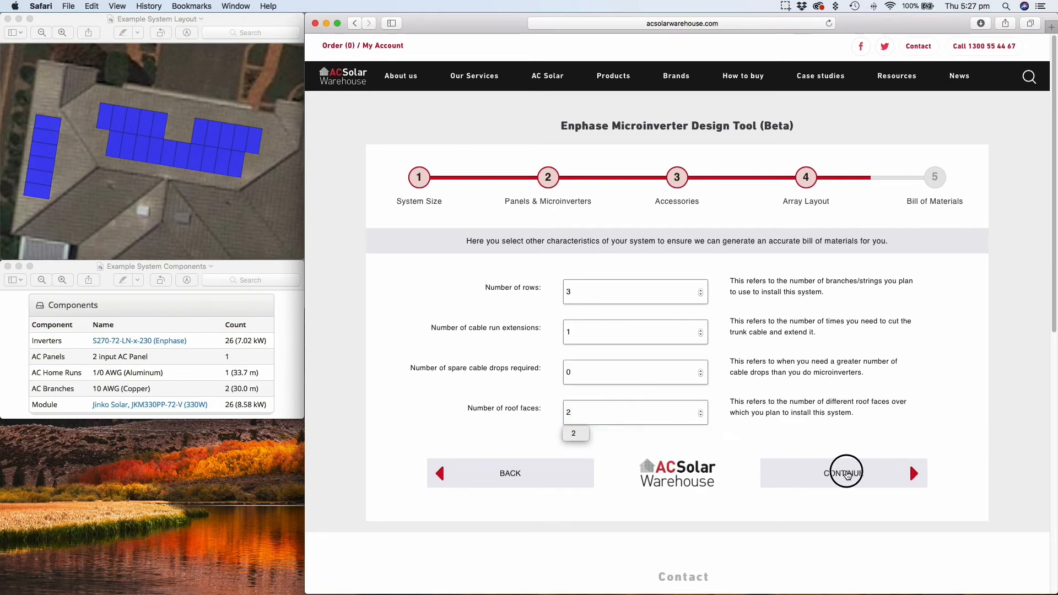
left_click(847, 473)
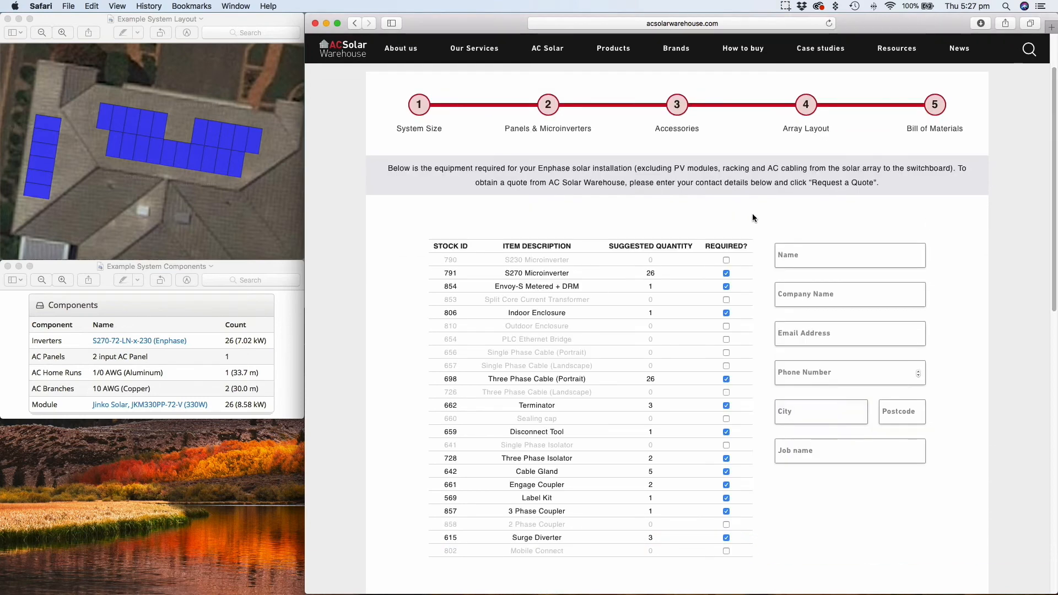
mouse_move(368, 344)
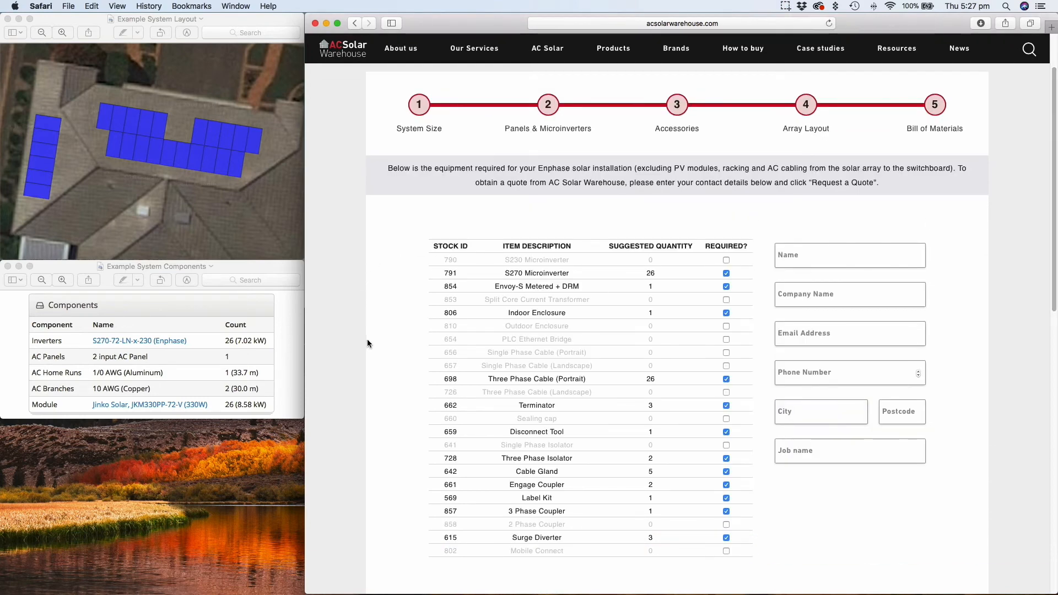
mouse_move(662, 323)
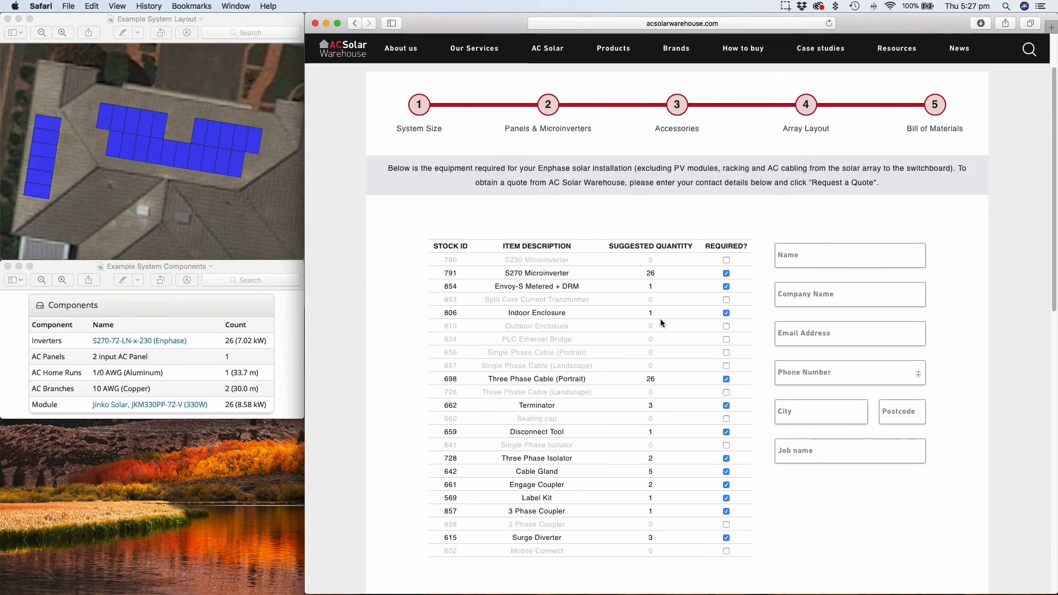
Mark the Surge Diverter and Cable Gland as not required in the bill of materials.
scroll("down", 3)
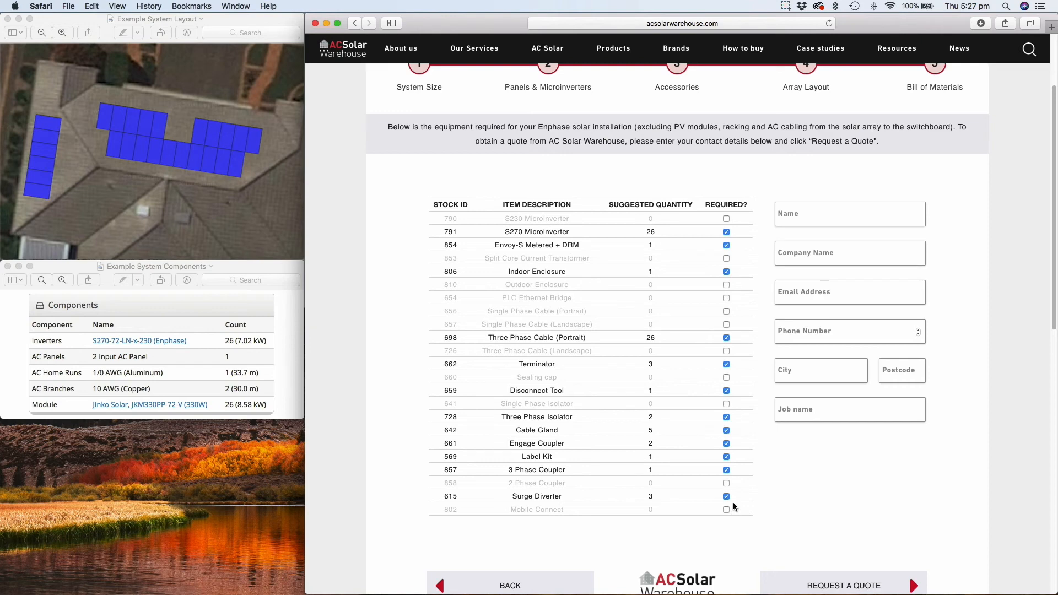
left_click(726, 496)
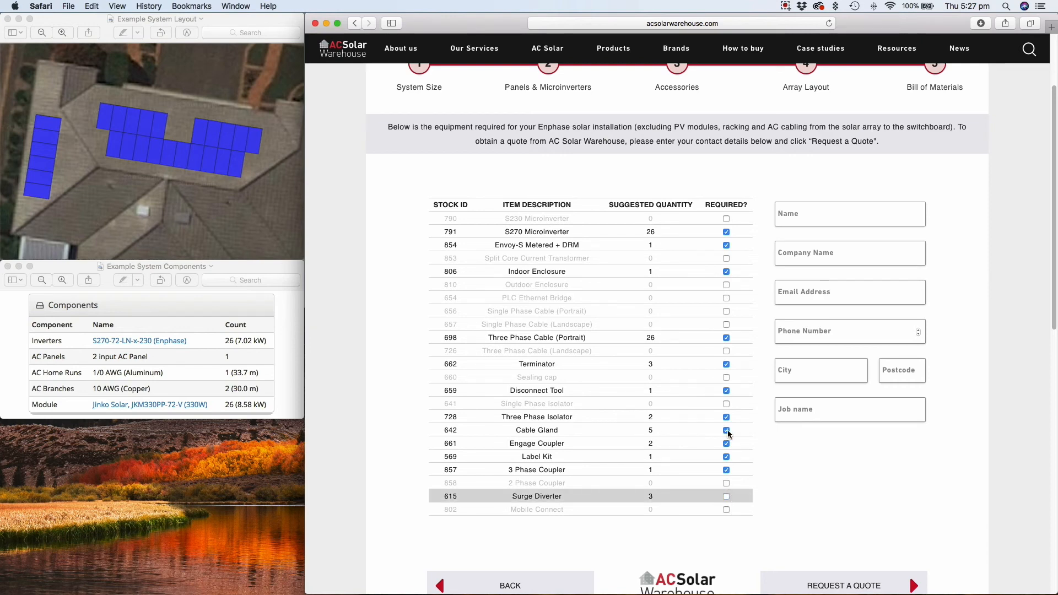
left_click(726, 430)
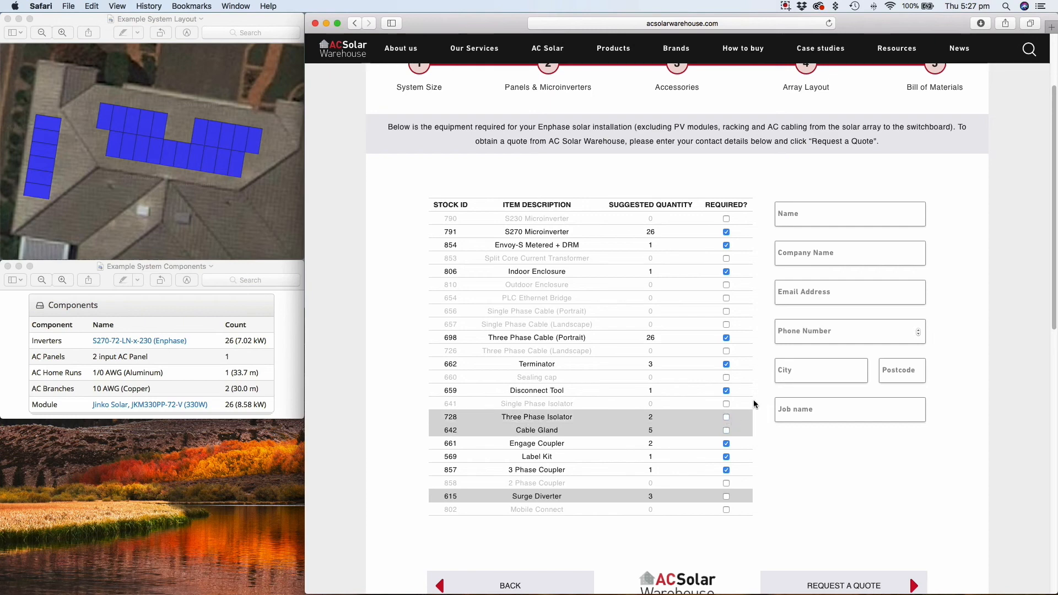
Fill in the contact form ('smithst', '123') and submit the Request a Quote.
left_click(850, 292)
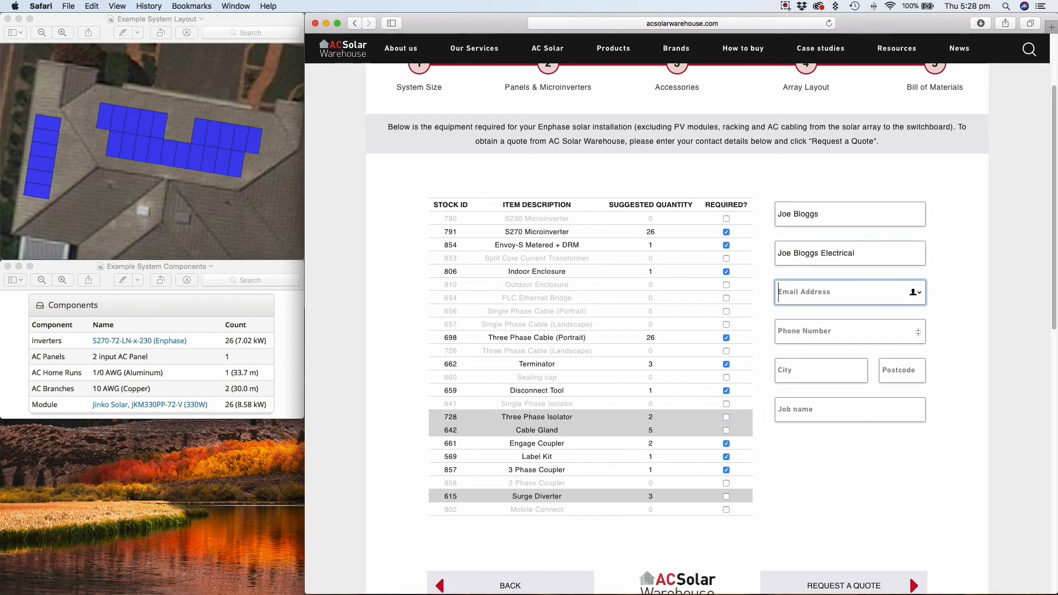
type("smithst")
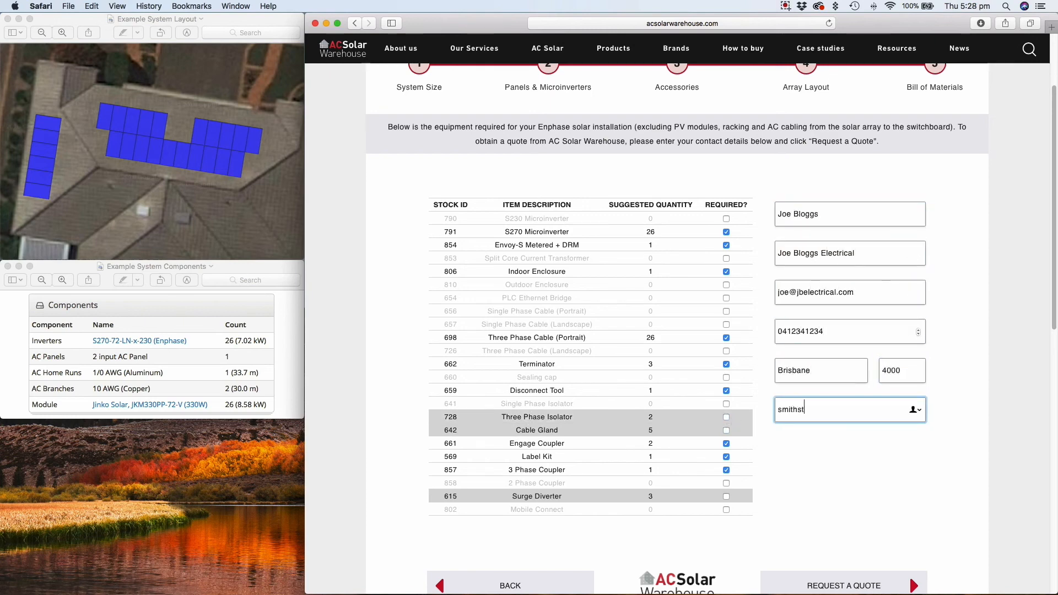
type("123")
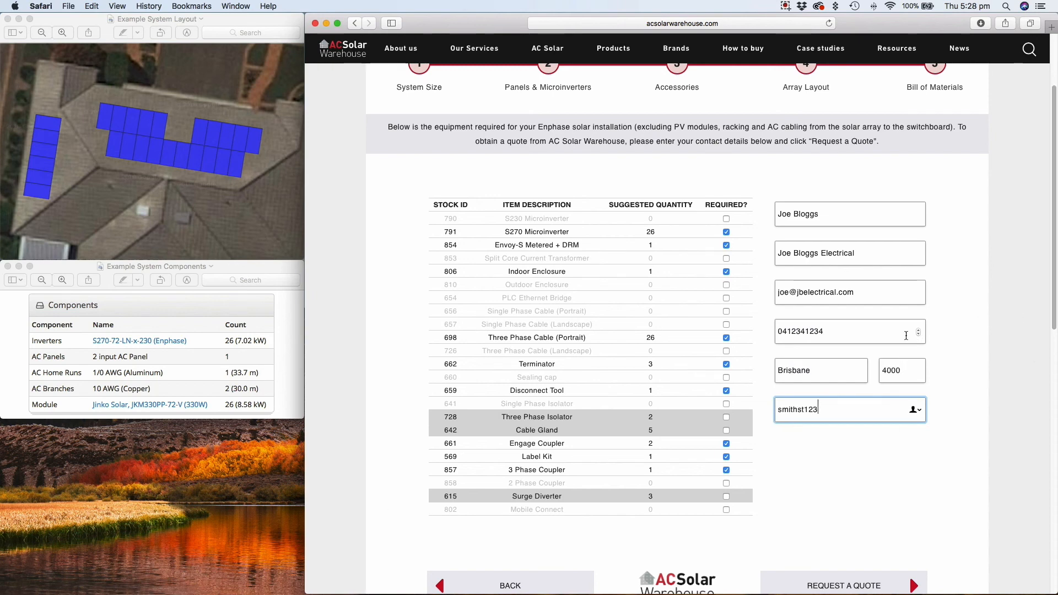
left_click(845, 587)
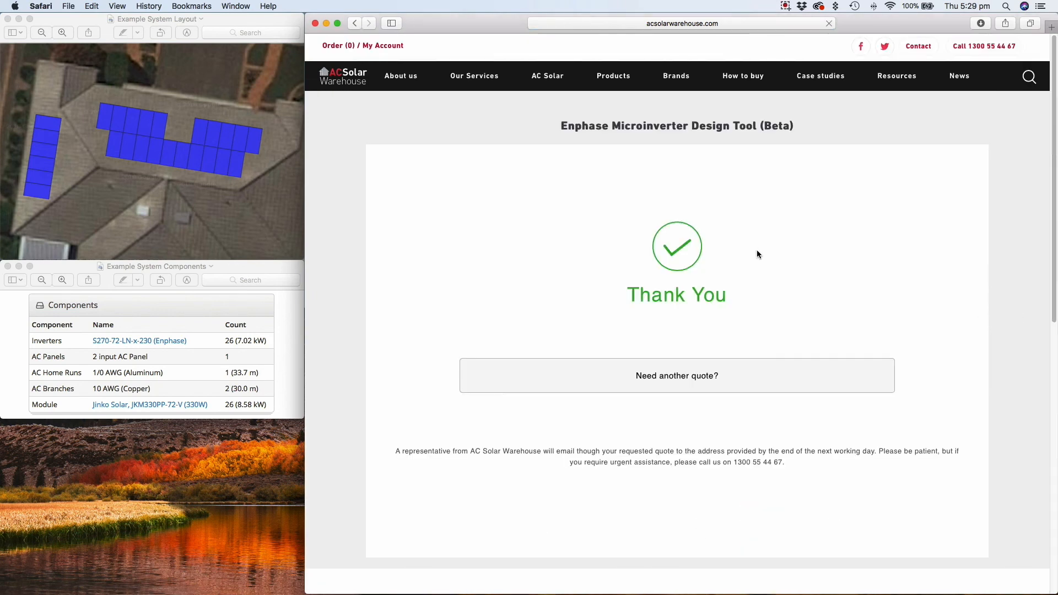